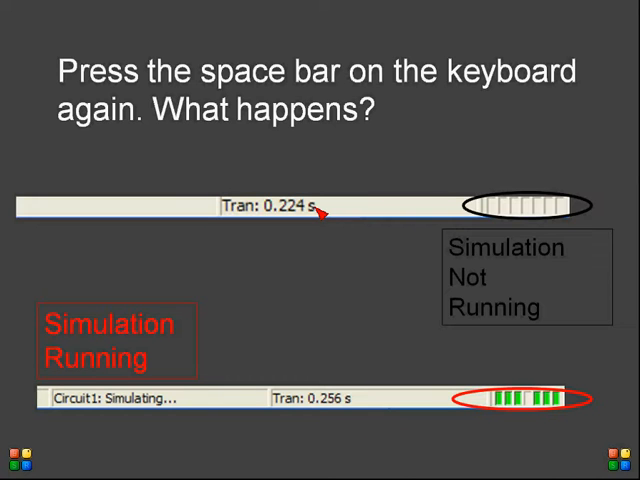
mouse_move(120, 303)
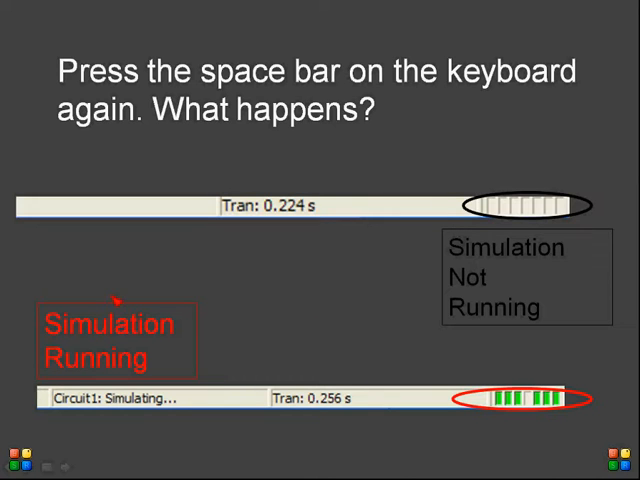